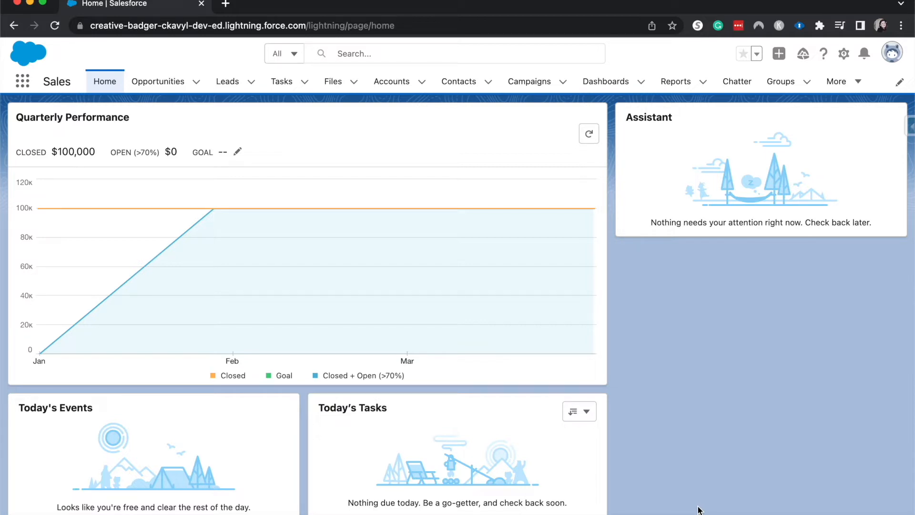
mouse_move(811, 287)
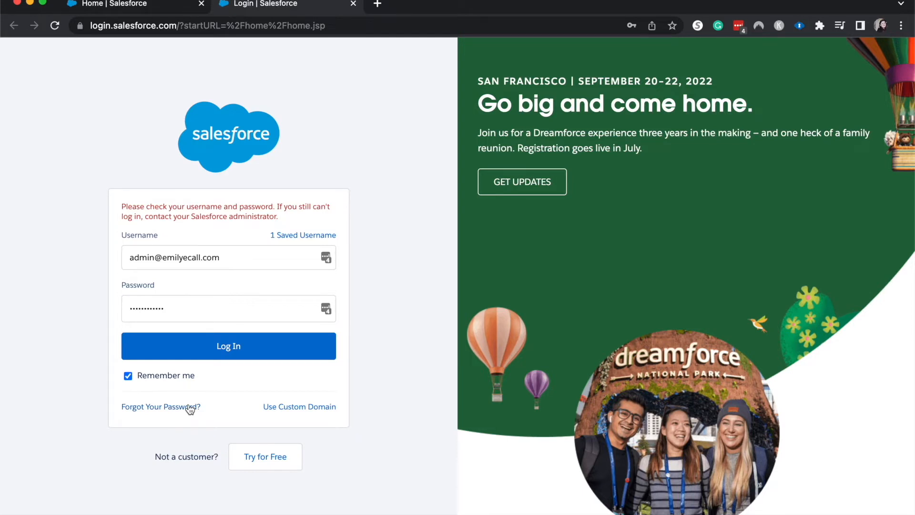
mouse_move(198, 378)
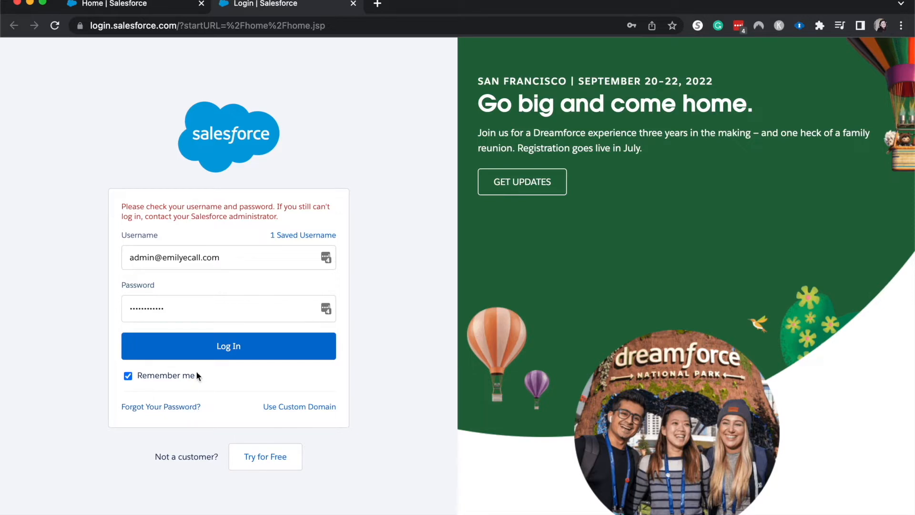
- From the Sales home page, open Setup, search Quick Find for 'user', and choose Users
left_click(228, 346)
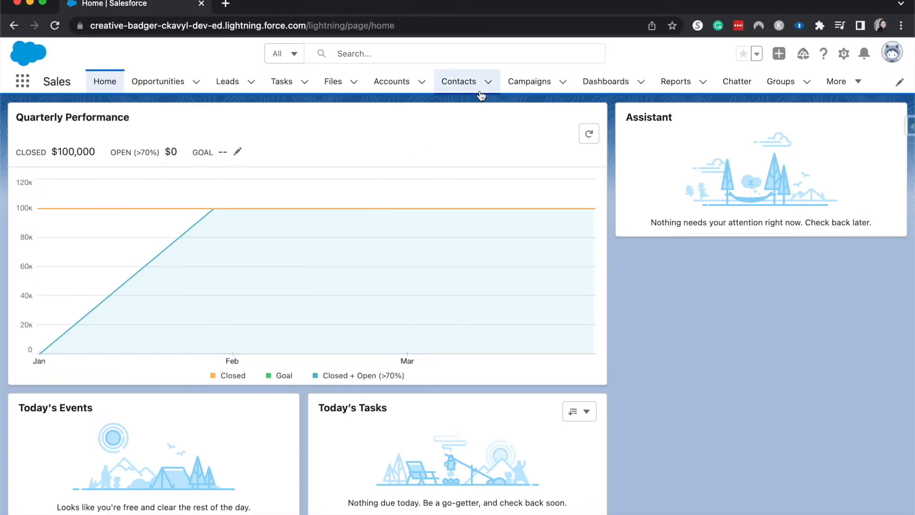
mouse_move(700, 126)
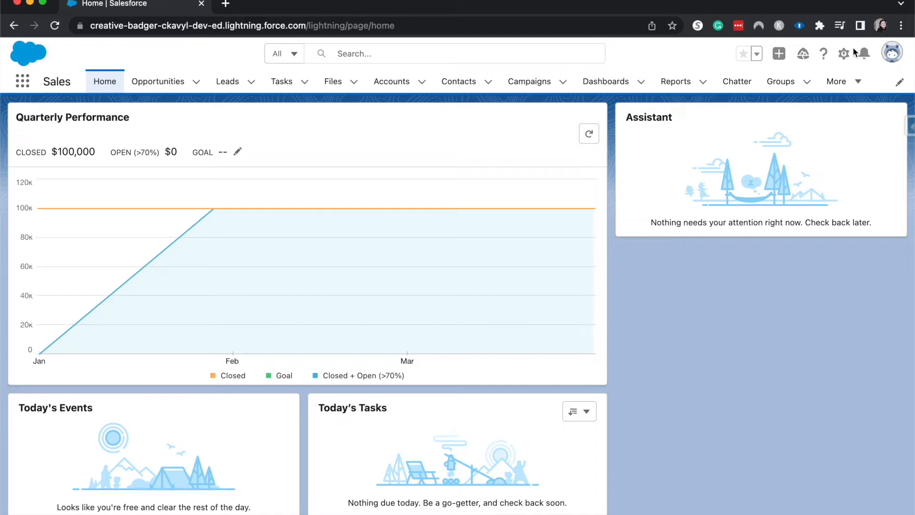
left_click(845, 53)
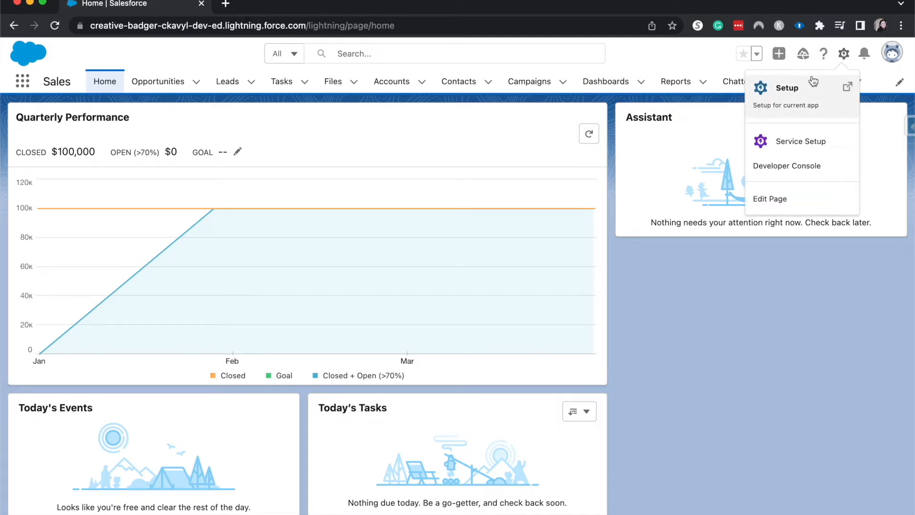
left_click(787, 87)
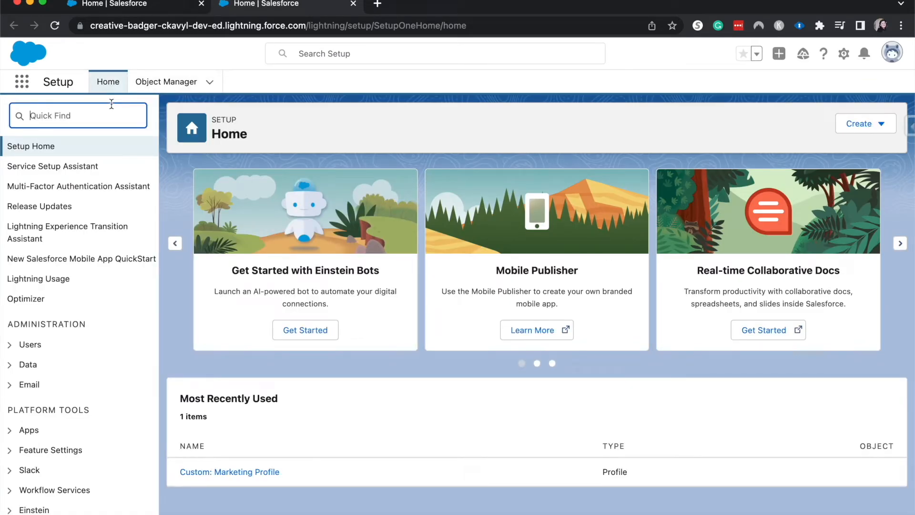
type("user")
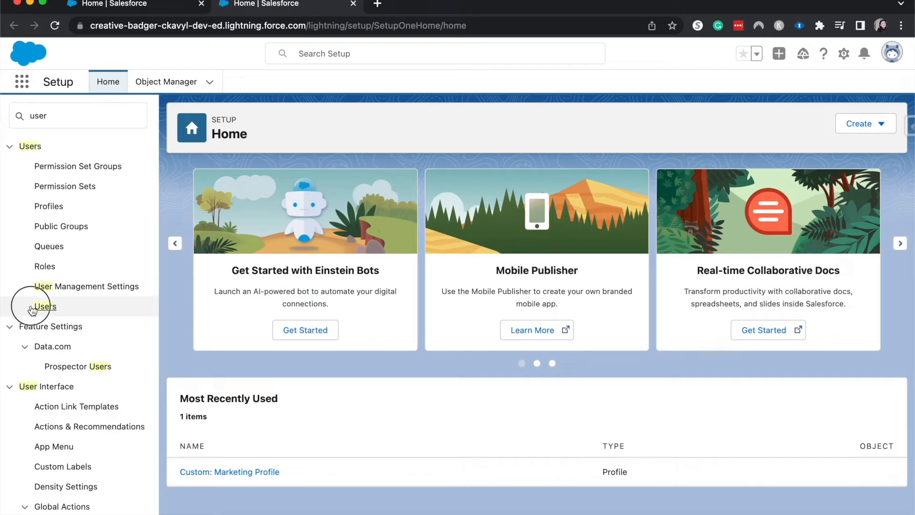
left_click(45, 306)
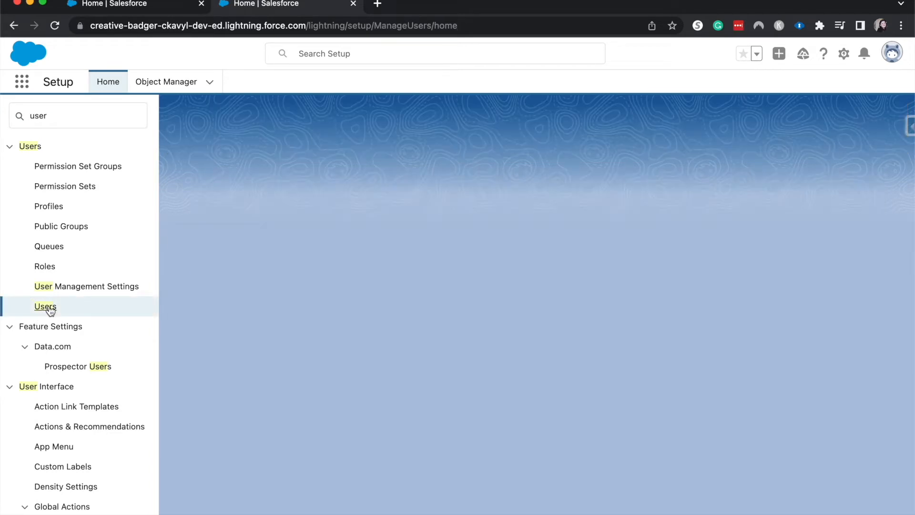
- On the All Users list, tick the first user, then tick the header box to select all five
left_click(44, 306)
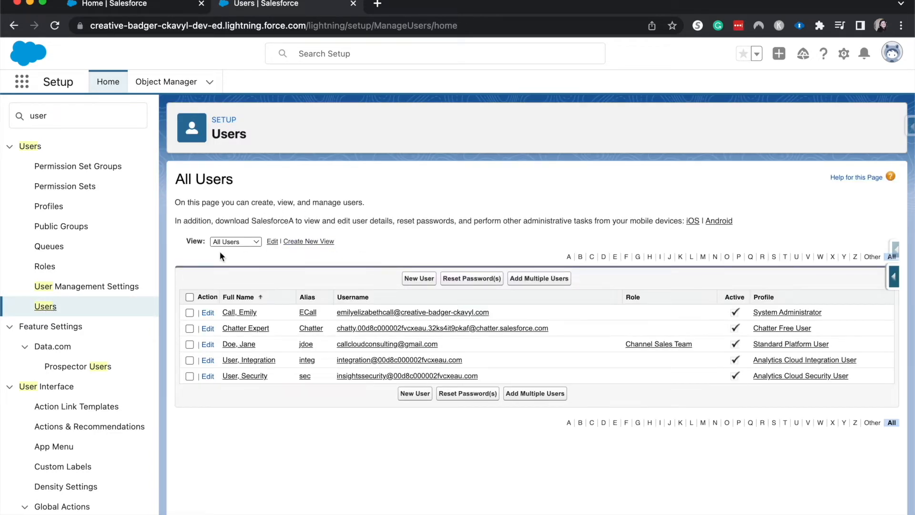
left_click(190, 312)
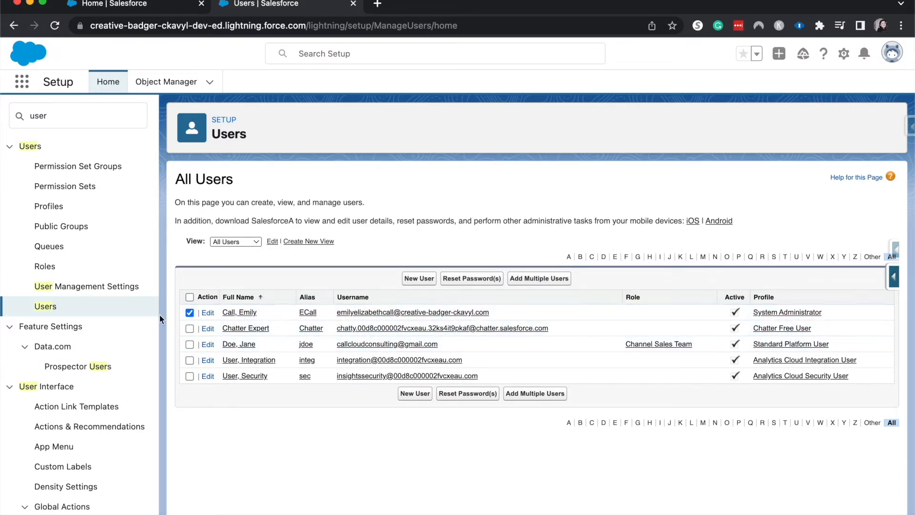
mouse_move(481, 246)
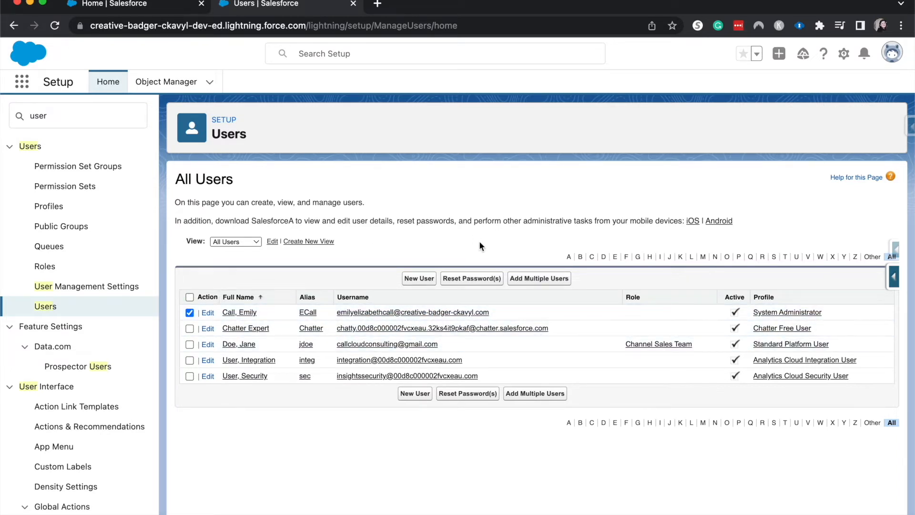
mouse_move(194, 376)
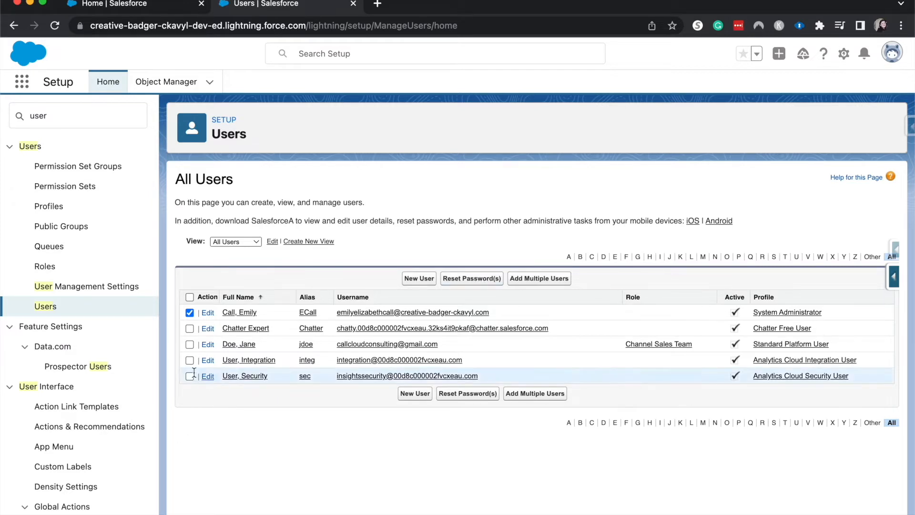
mouse_move(195, 351)
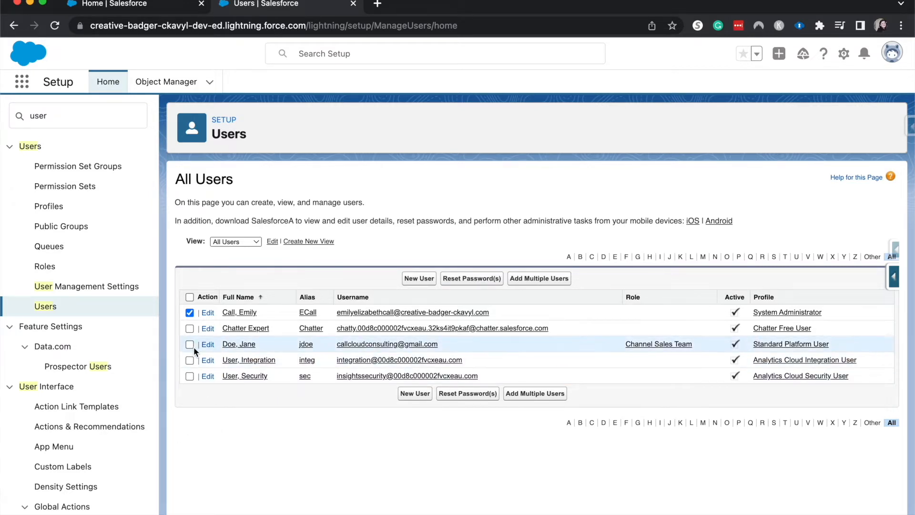
left_click(189, 296)
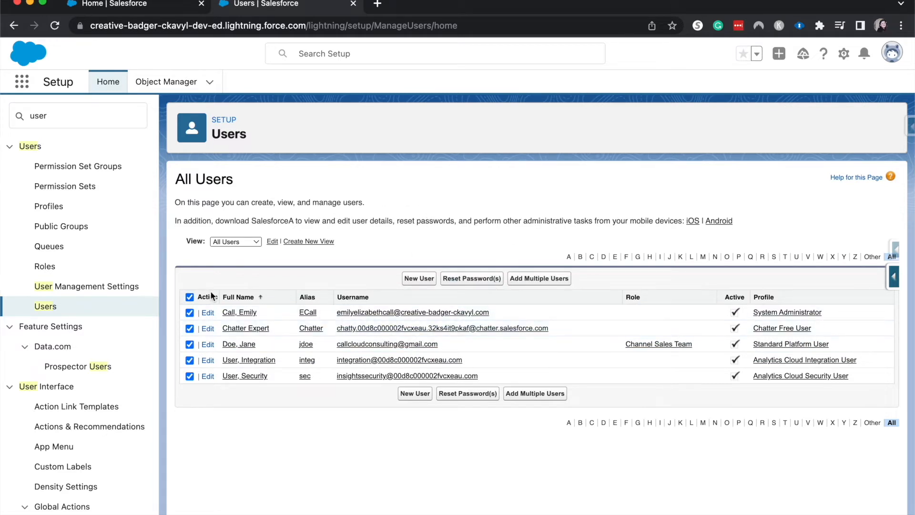
mouse_move(287, 283)
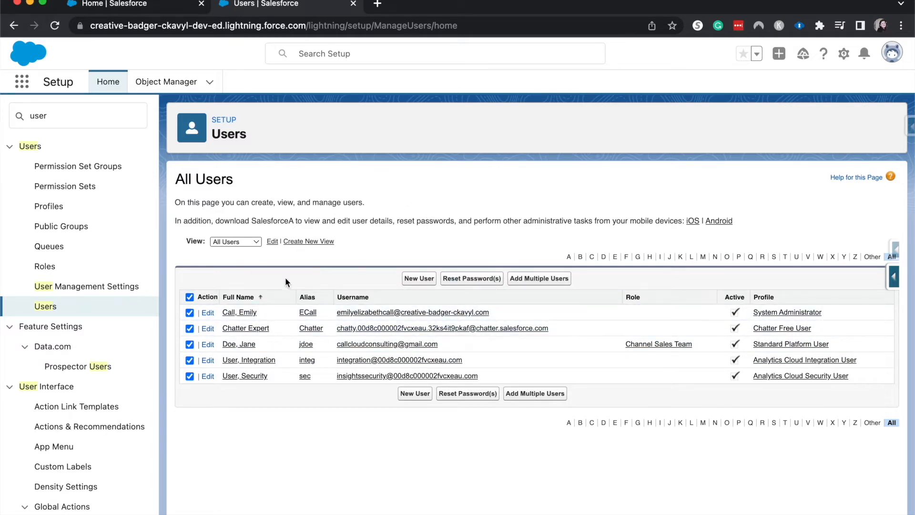
- Open Jane Doe's user record, cancel out of her edit form, and scroll her details
left_click(239, 345)
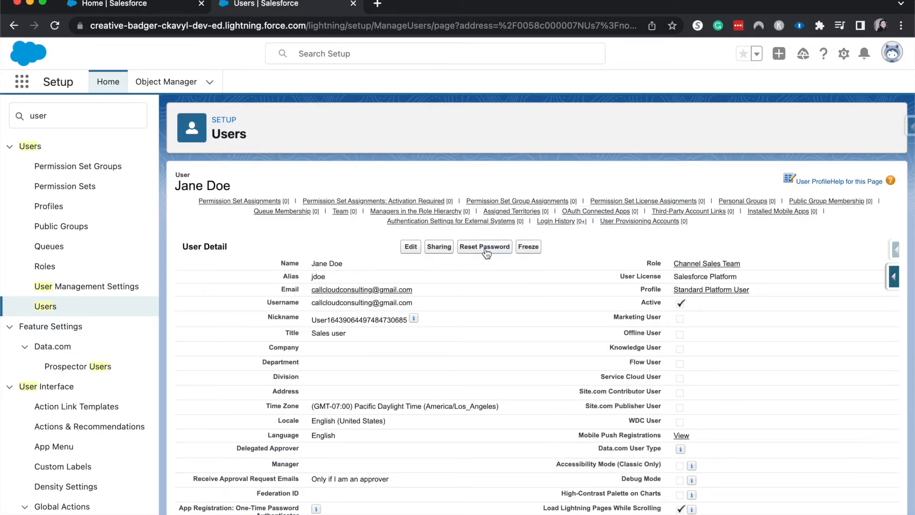
mouse_move(469, 259)
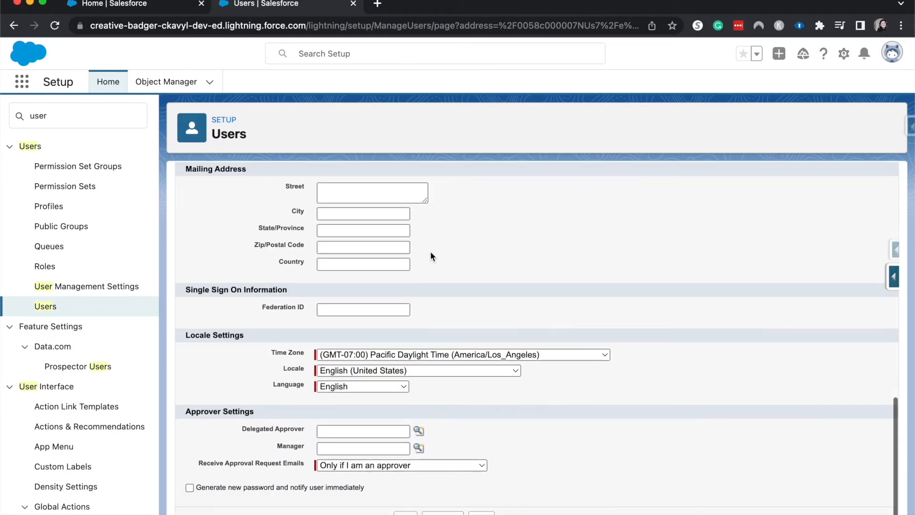
left_click(189, 488)
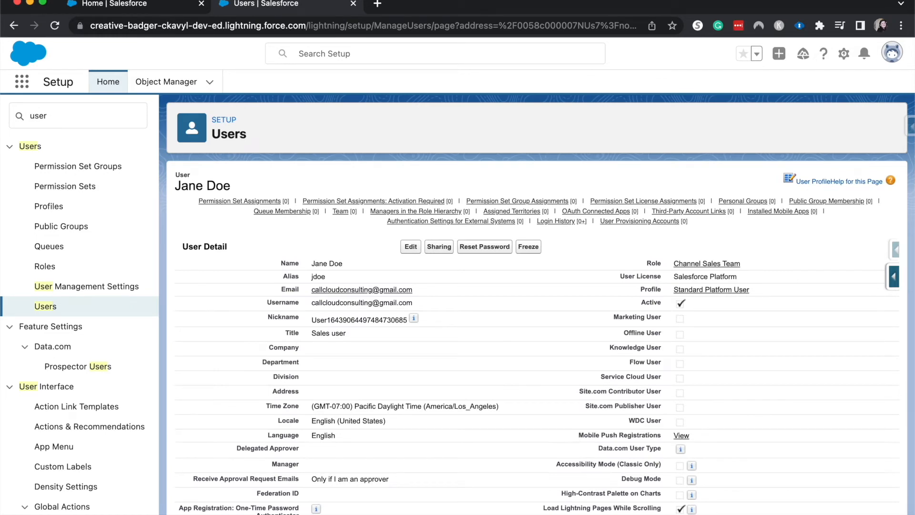
scroll("down", 3)
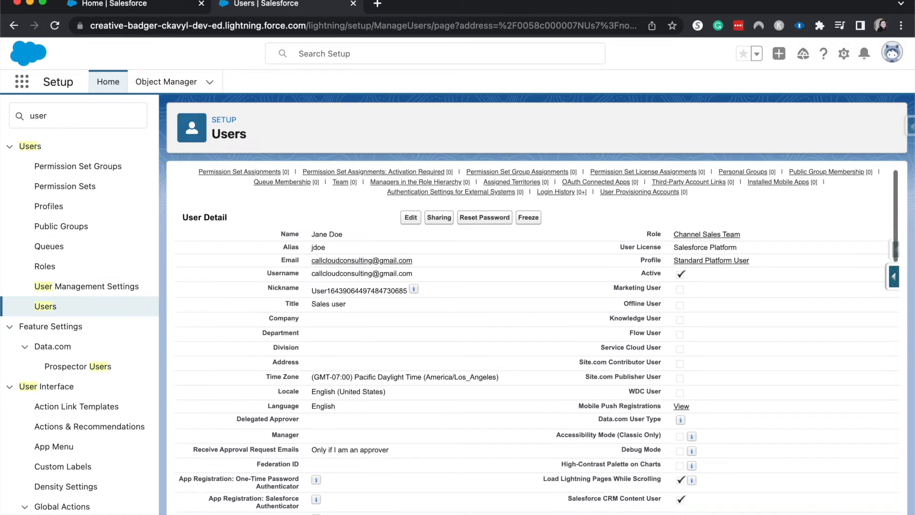